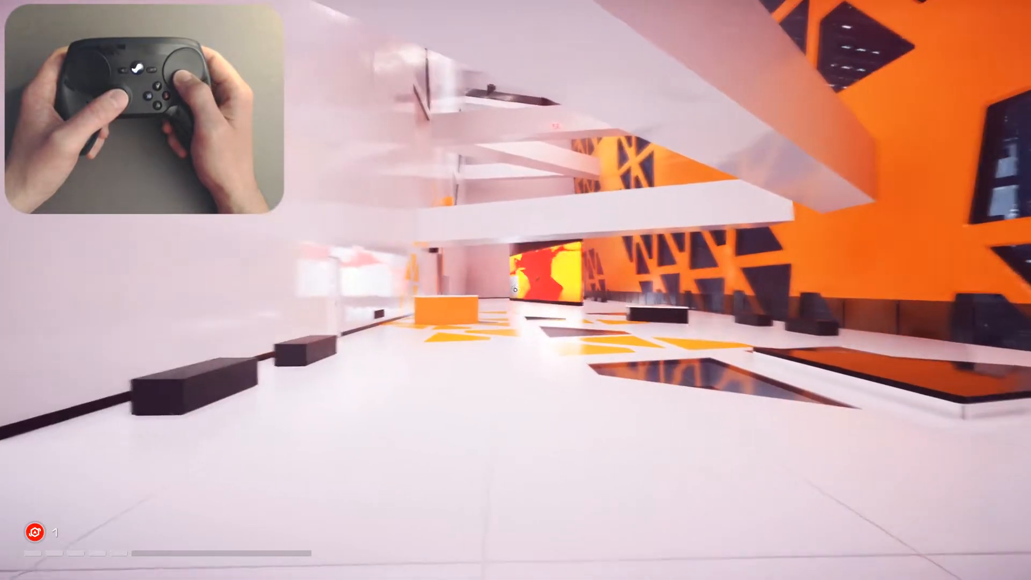
mouse_move(515, 291)
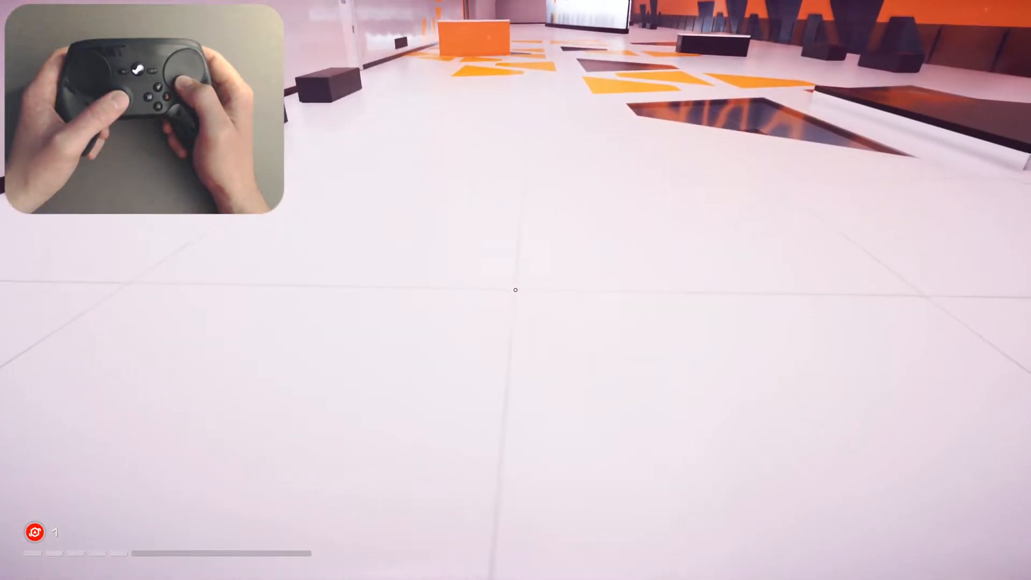